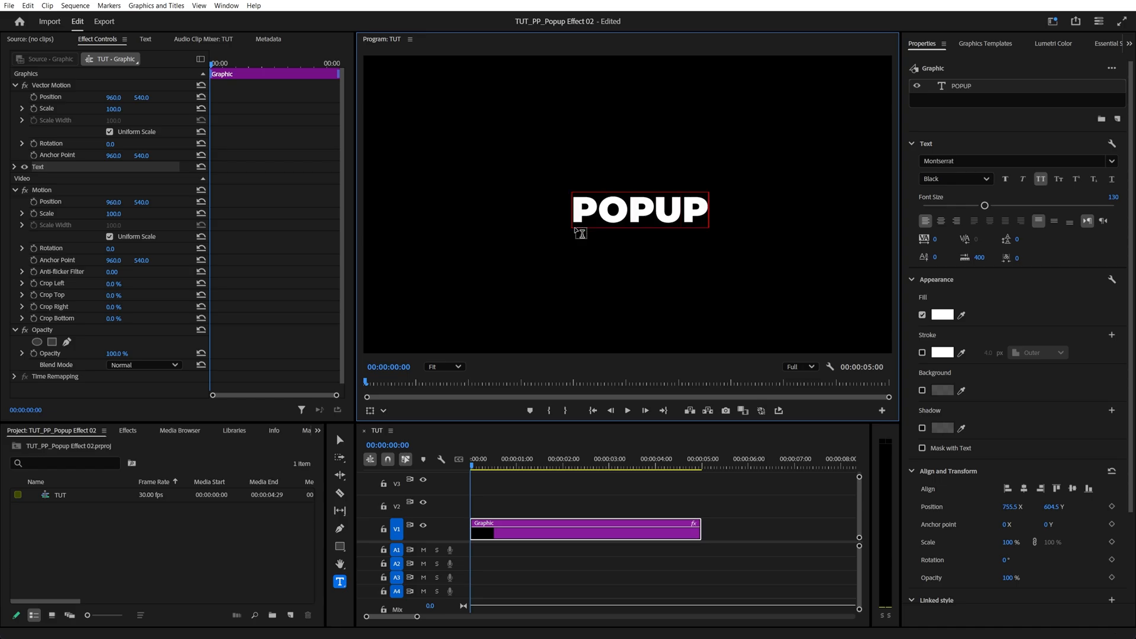
mouse_move(946, 333)
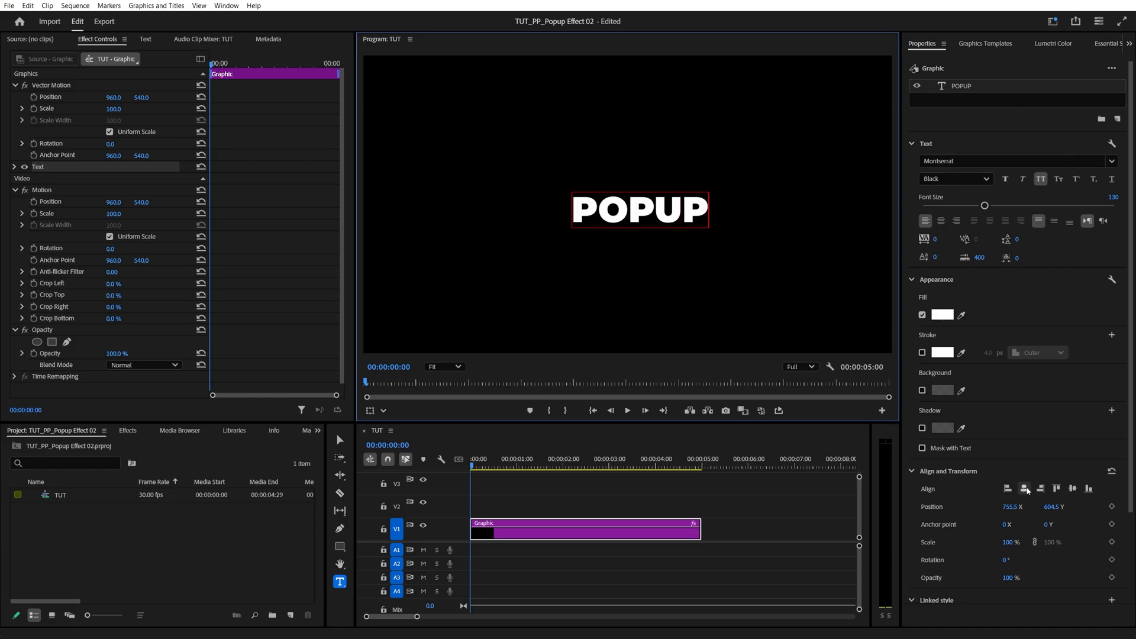
Step: Center the POPUP title horizontally and vertically in the frame
click(1072, 488)
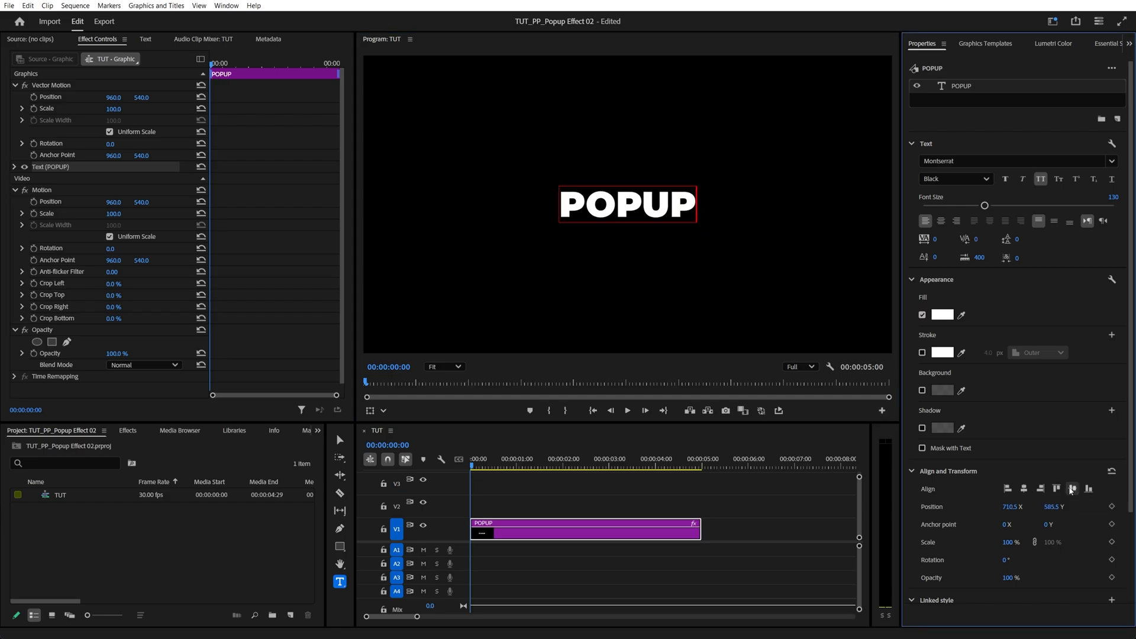
Step: Search the effects for 'transform' and apply Transform to the POPUP graphic clip
click(128, 429)
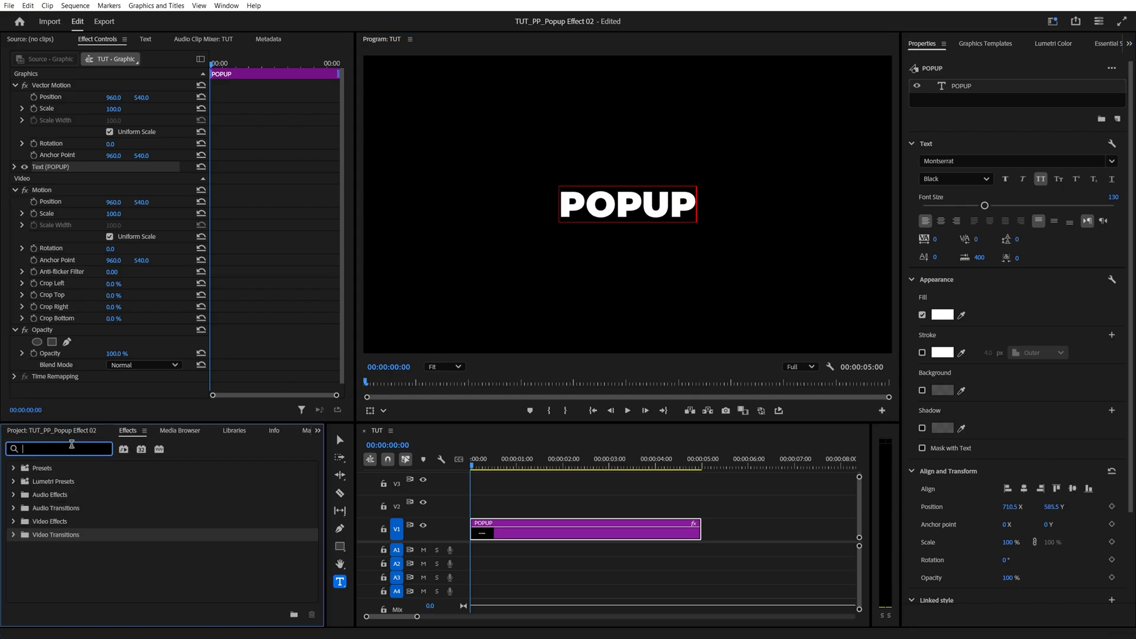
text(transform)
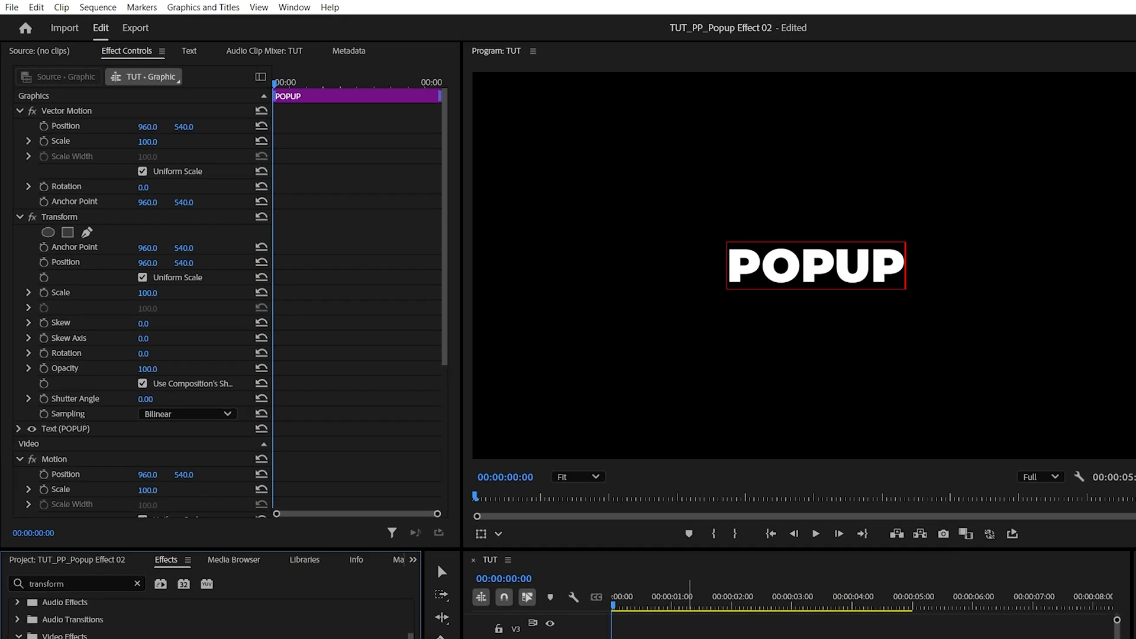
click(60, 217)
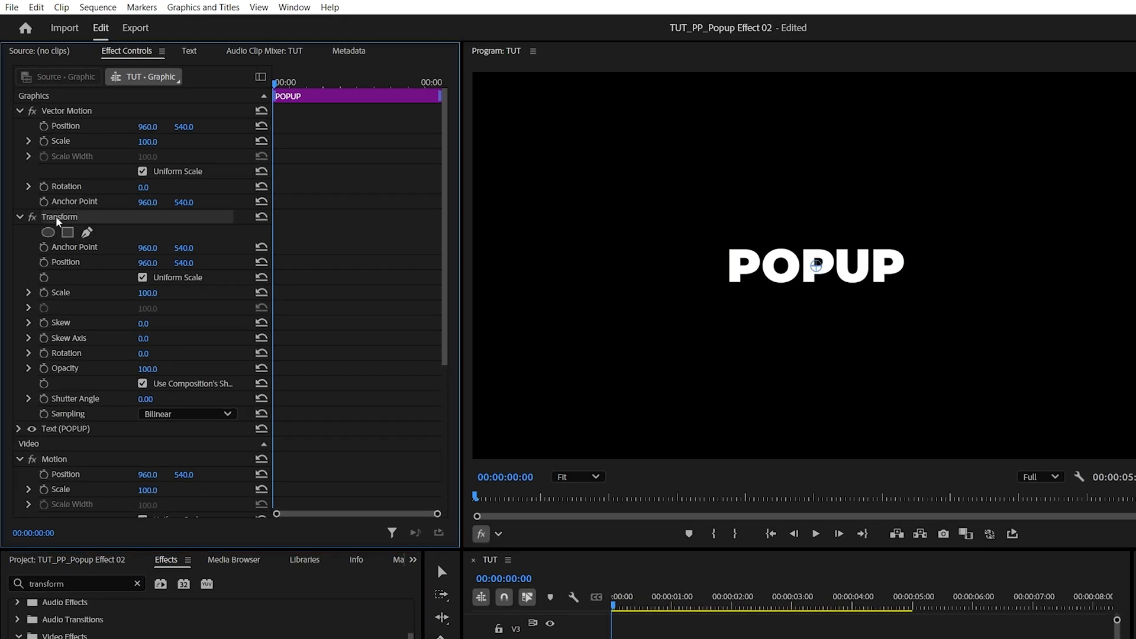
mouse_move(812, 268)
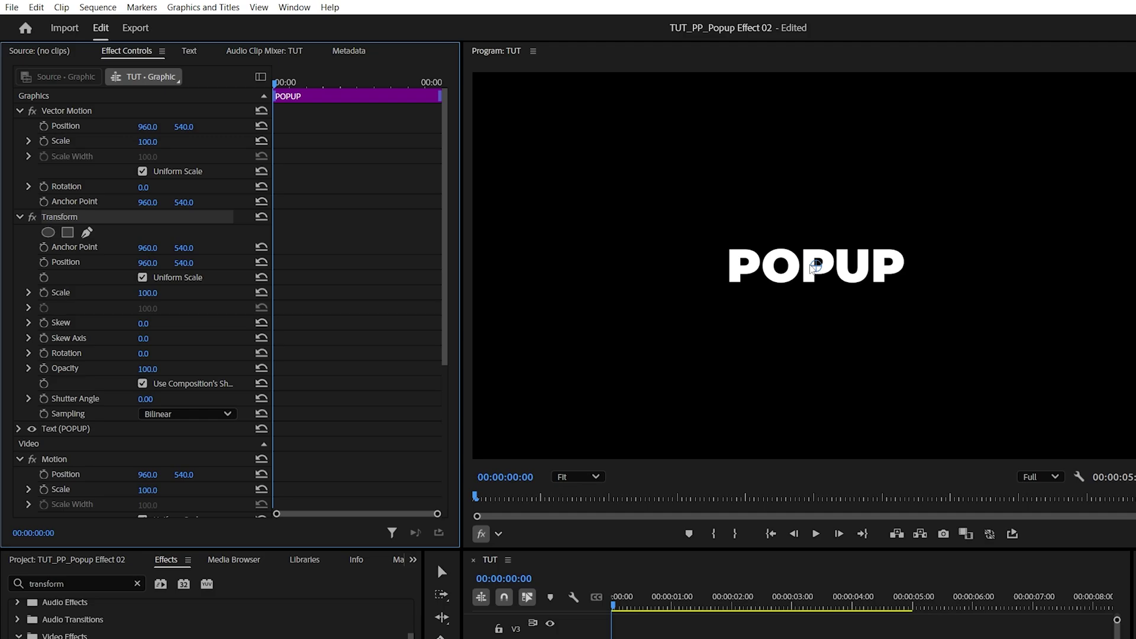
mouse_move(829, 283)
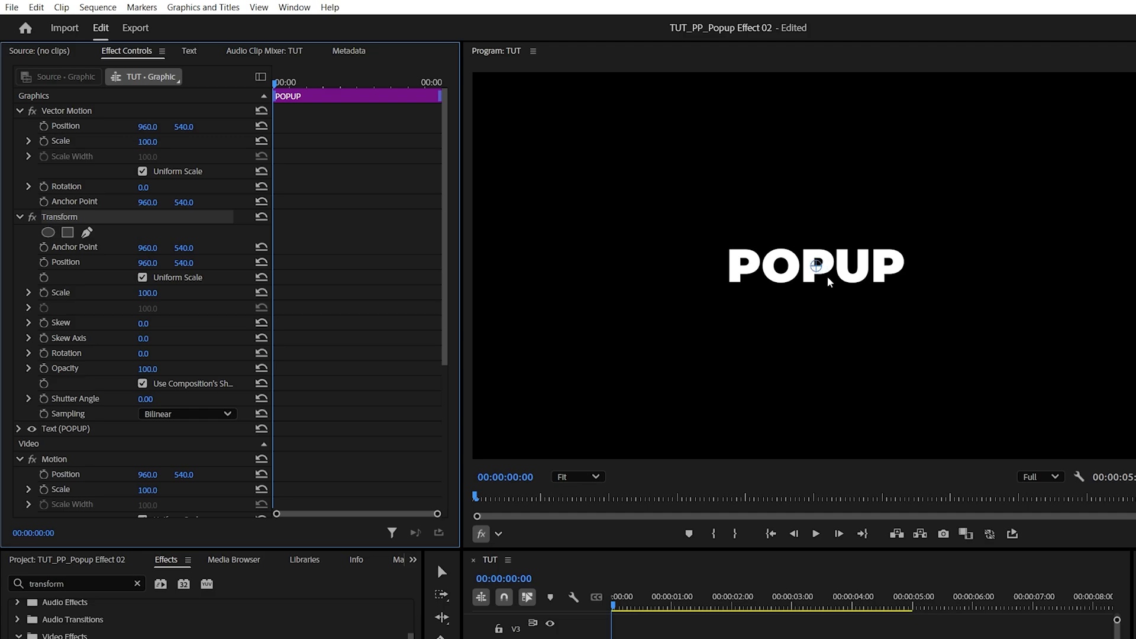
mouse_move(824, 290)
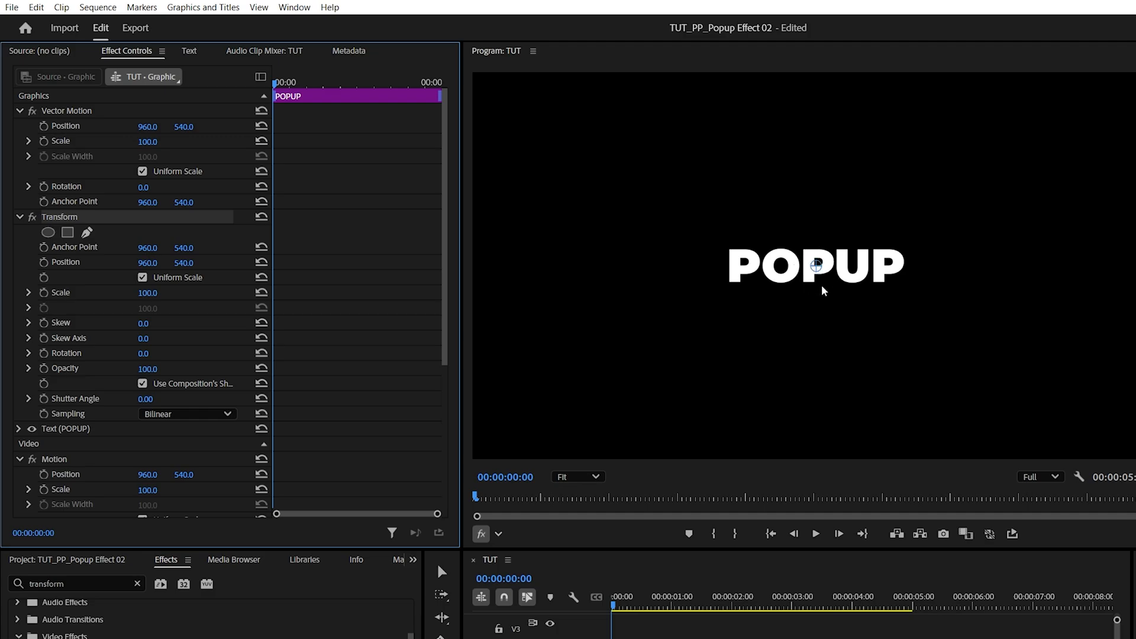
mouse_move(831, 274)
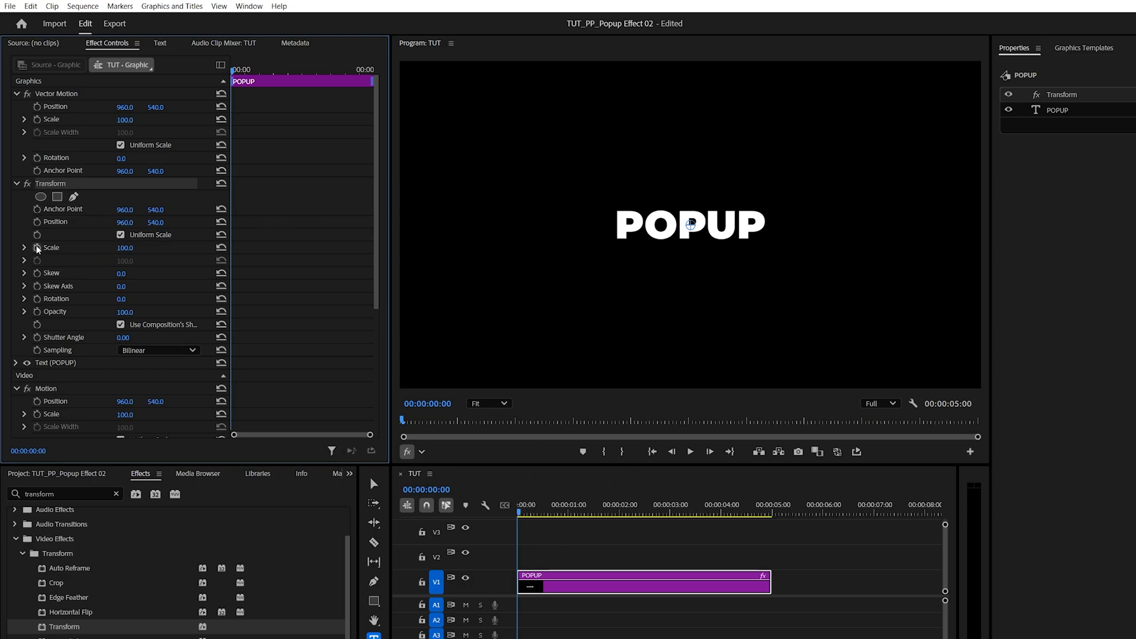
mouse_move(36, 247)
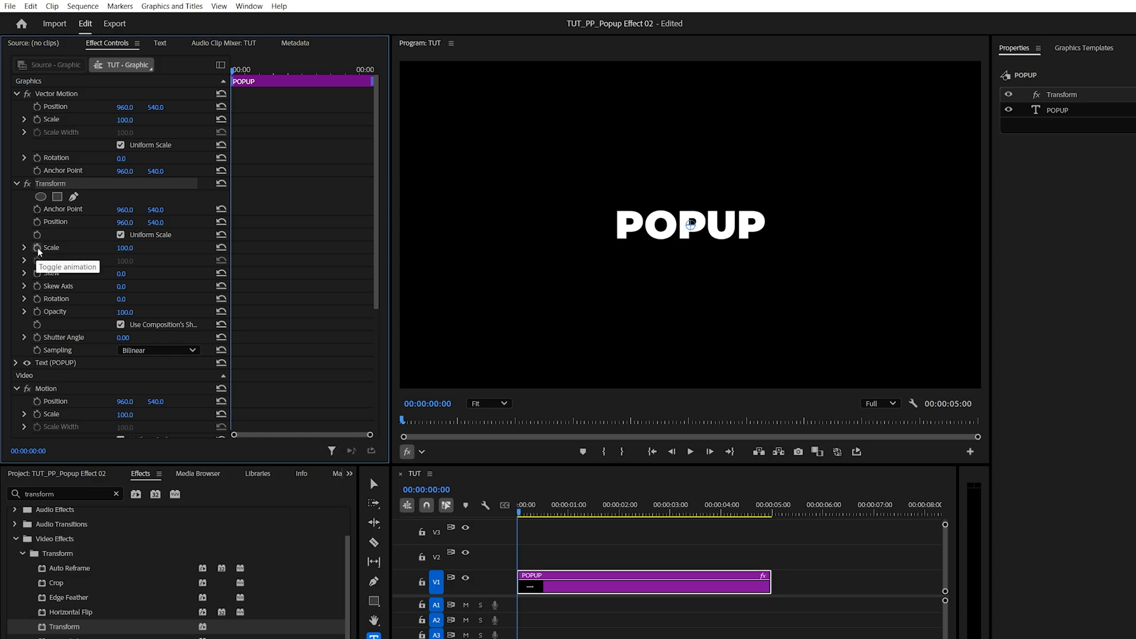
Step: Turn on keyframing for the Transform effect's Scale
click(37, 248)
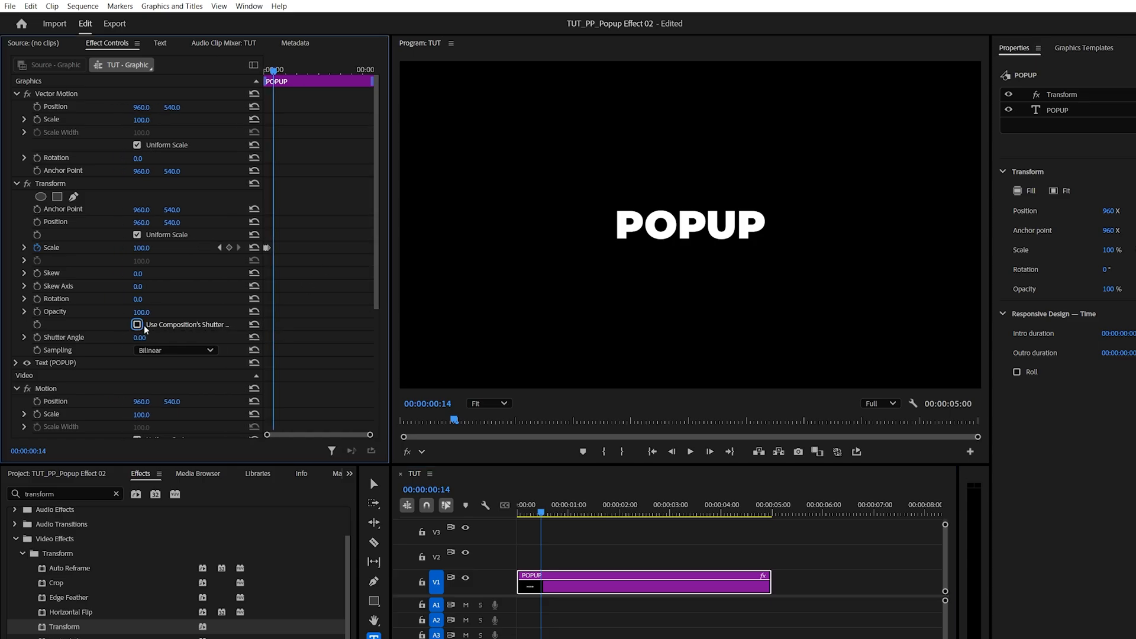
Step: Turn off 'Use Composition's Shutter Angle' on Transform, giving it a 360 shutter angle
click(137, 323)
text(360)
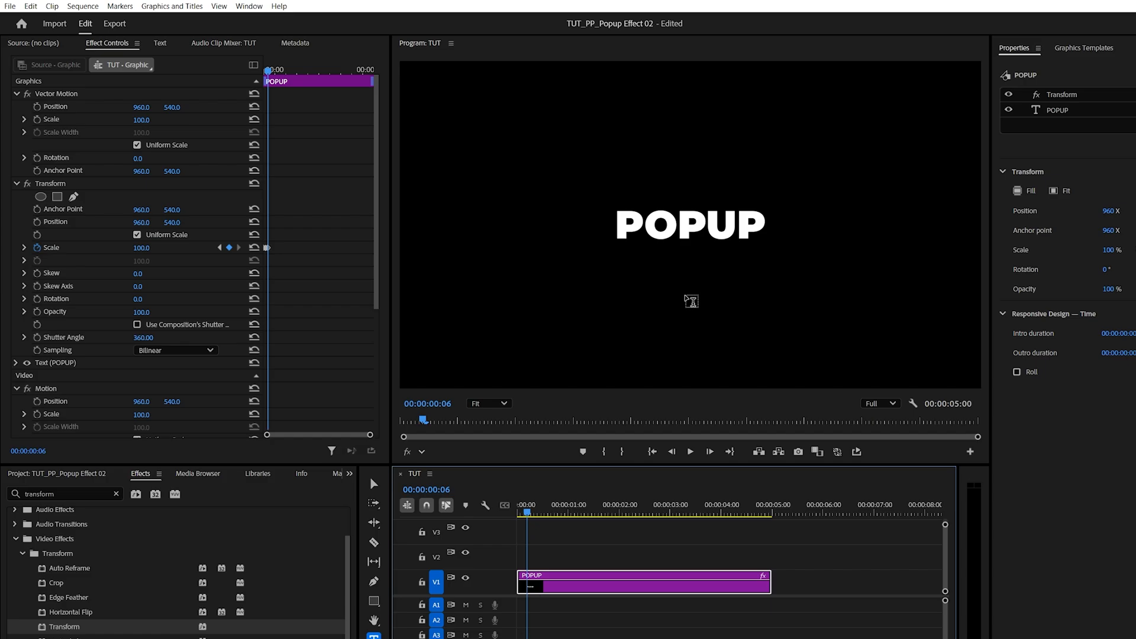
mouse_move(1071, 114)
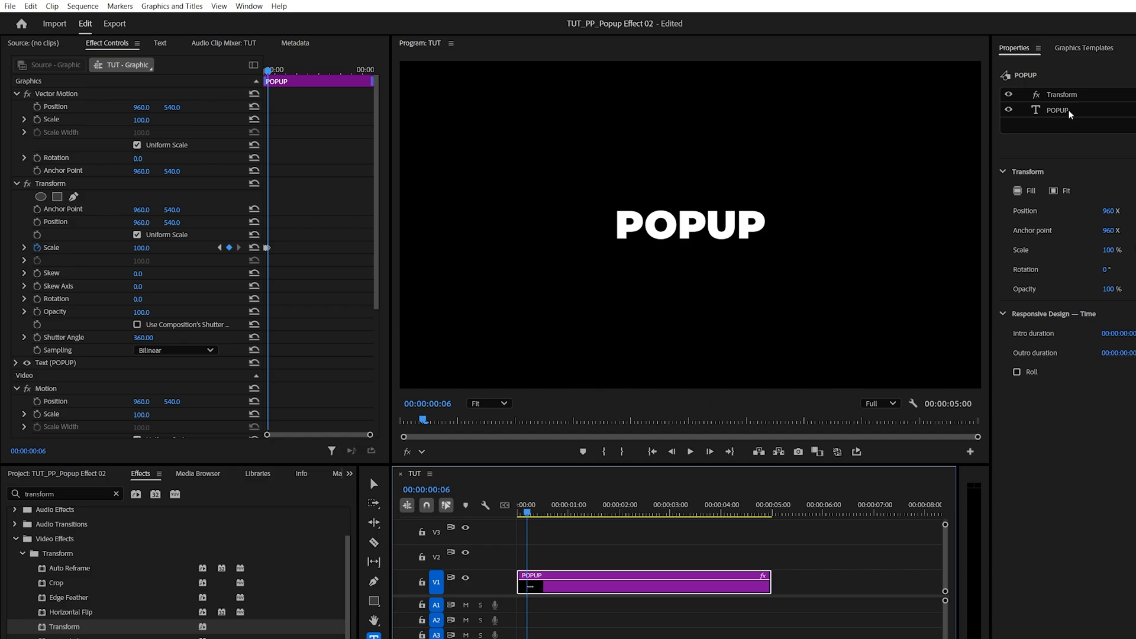
Step: Select the POPUP text layer and lower it near the bottom of the frame
click(1058, 109)
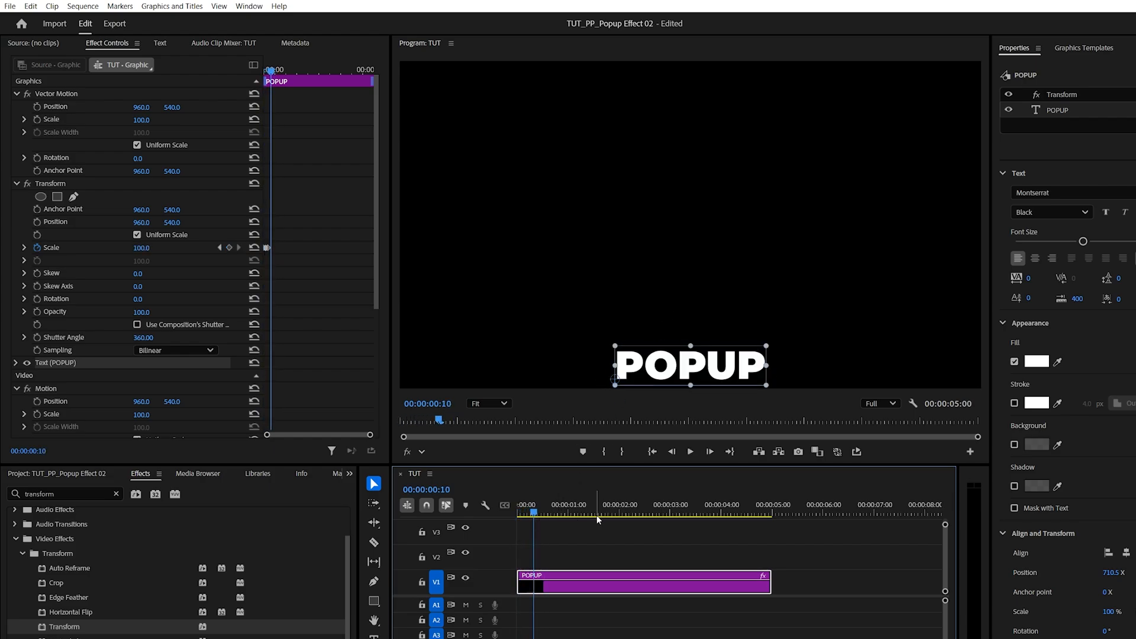
mouse_move(680, 224)
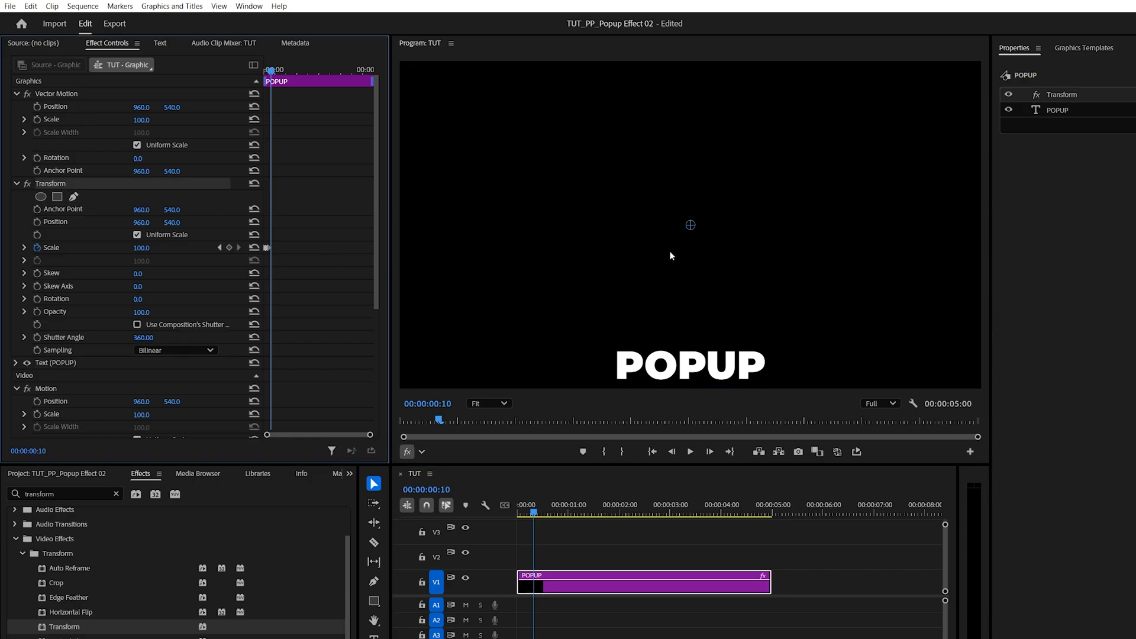
mouse_move(681, 221)
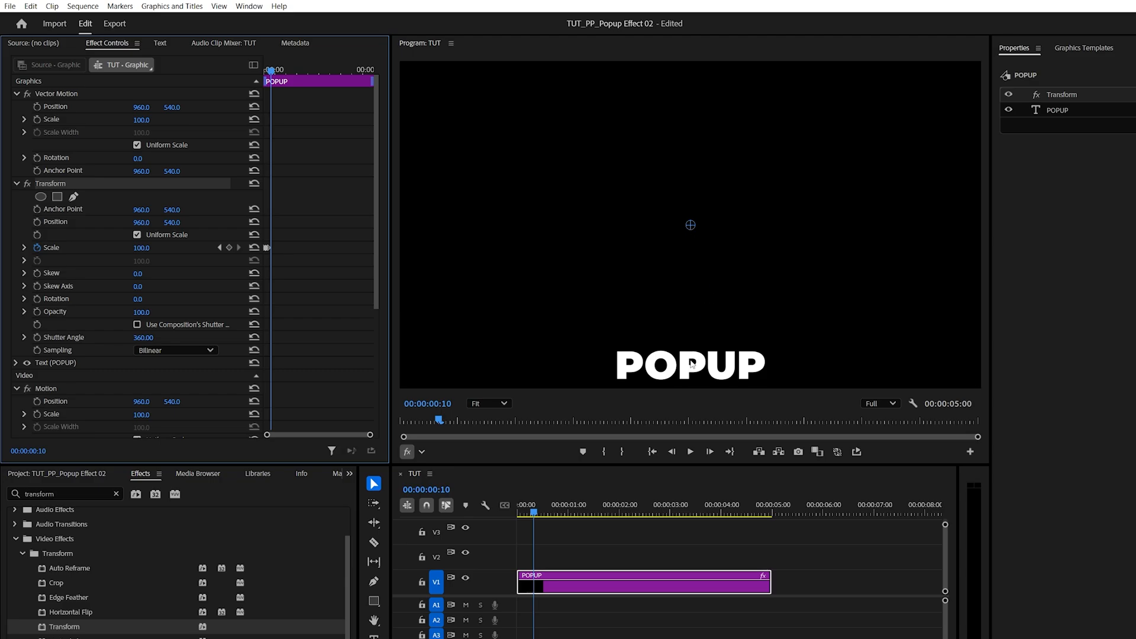
mouse_move(64, 191)
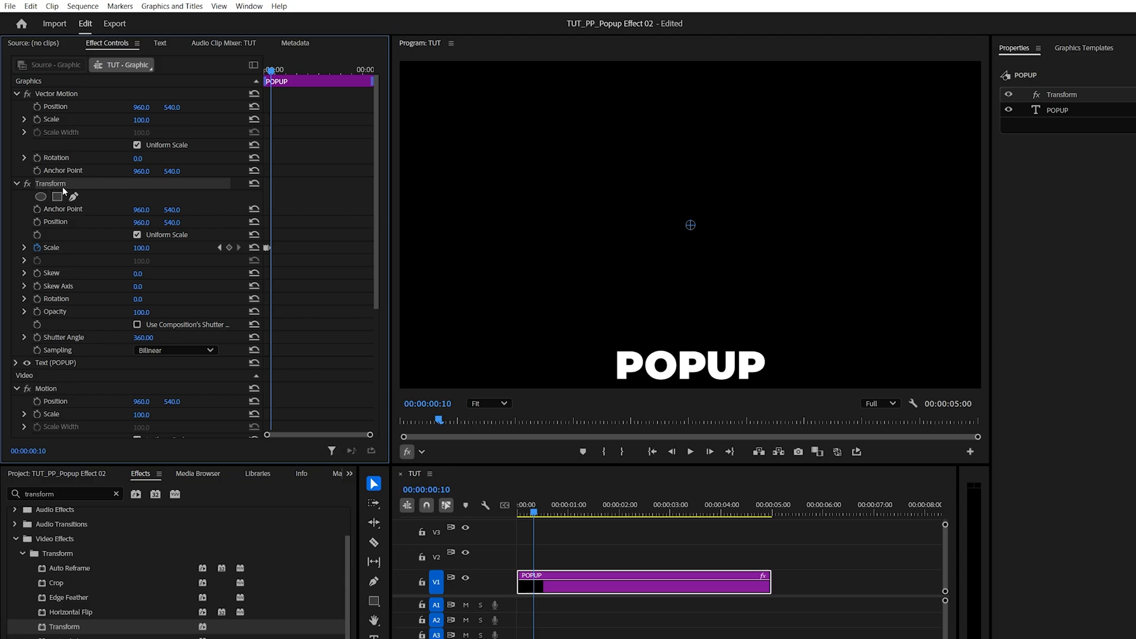
mouse_move(690, 226)
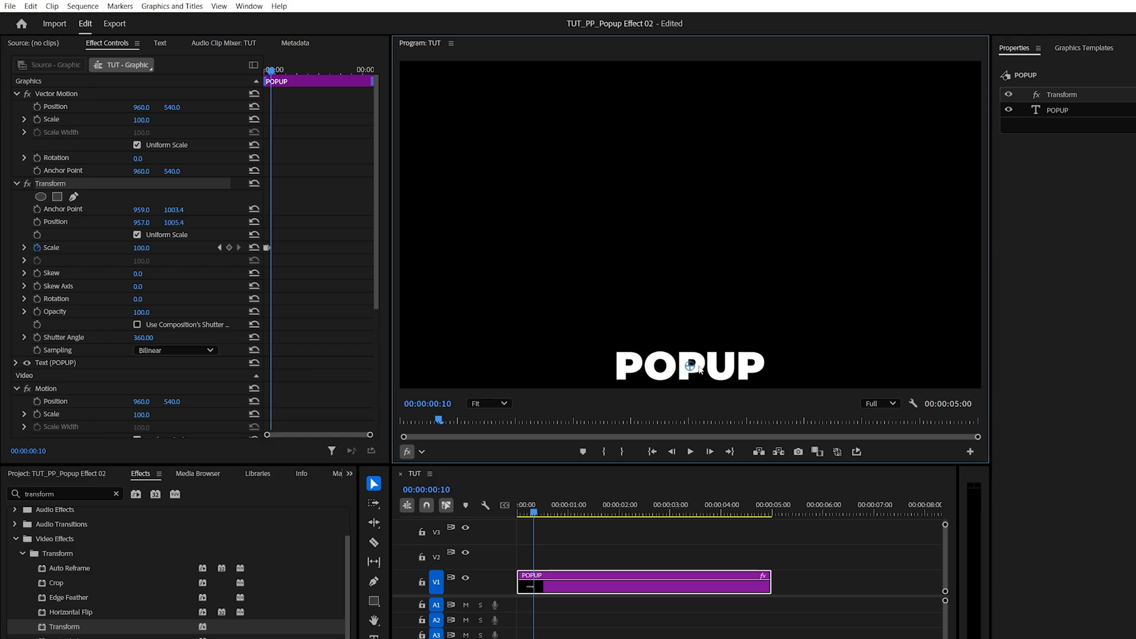
mouse_move(548, 490)
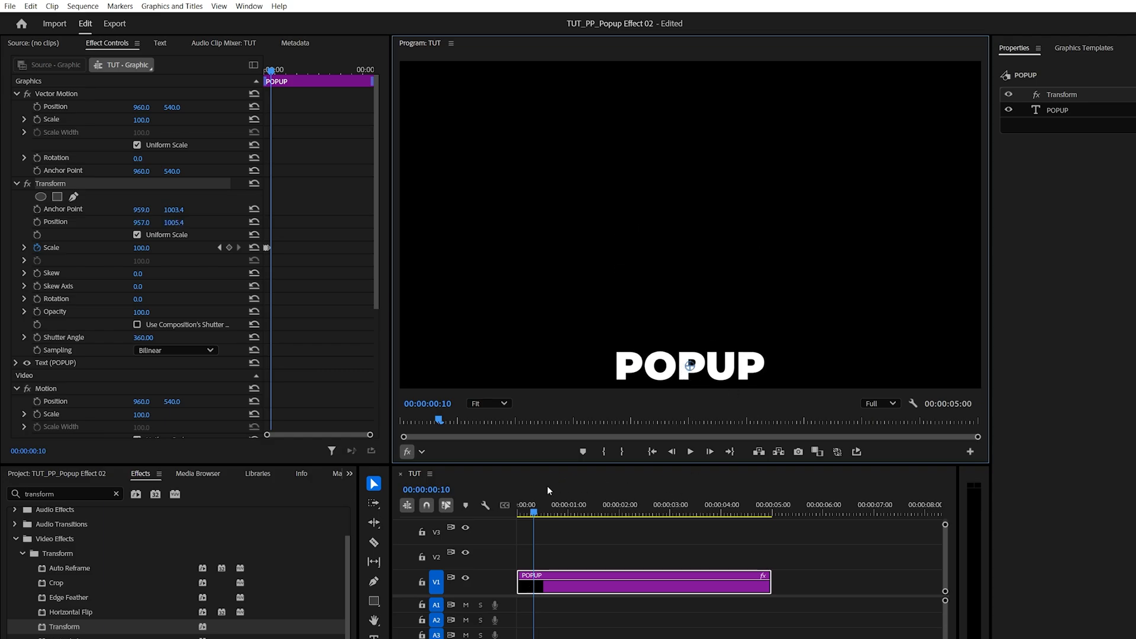
Step: Move the playhead to 21 frames with the Transform anchor on the lowered text
click(689, 451)
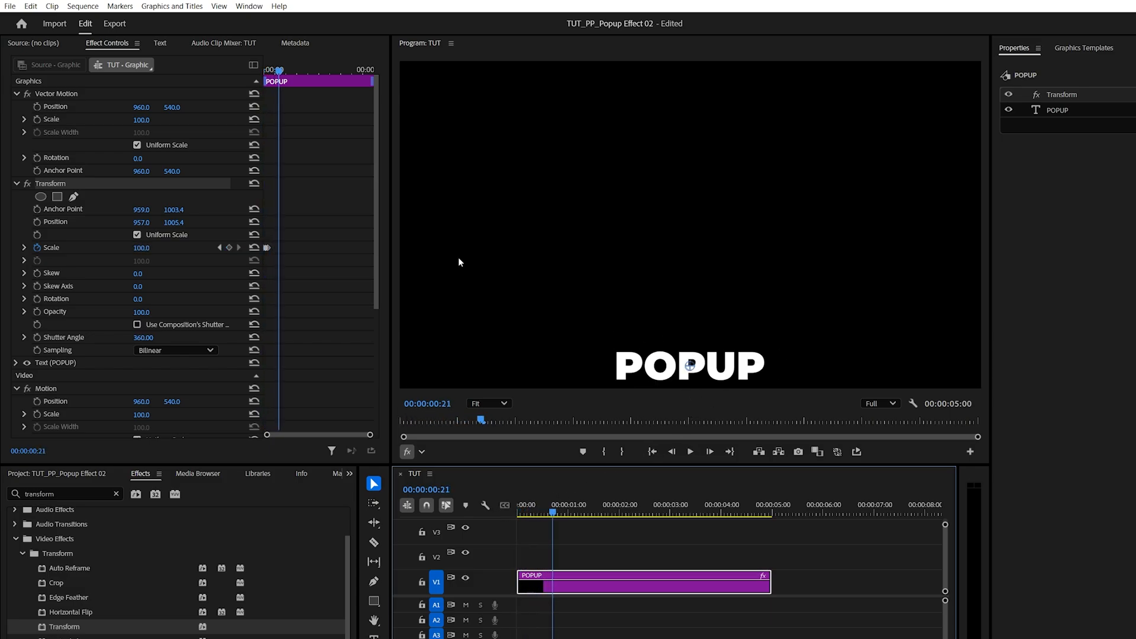
Step: Save Transform as preset 'Popup' anchored to In Point, and show it under Presets
right_click(51, 184)
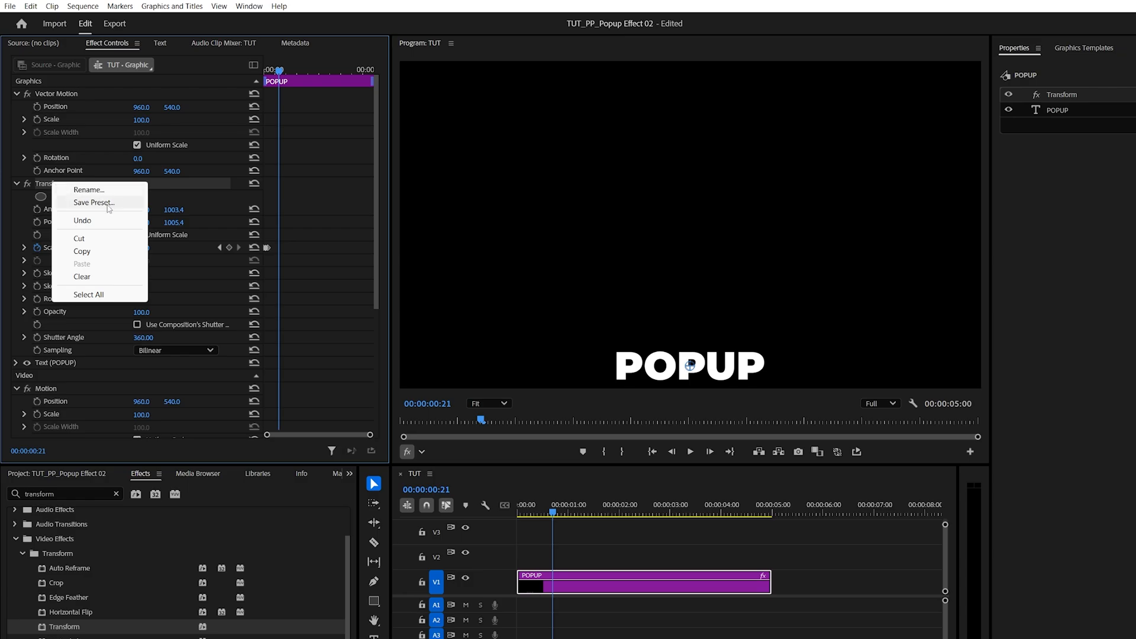
click(94, 203)
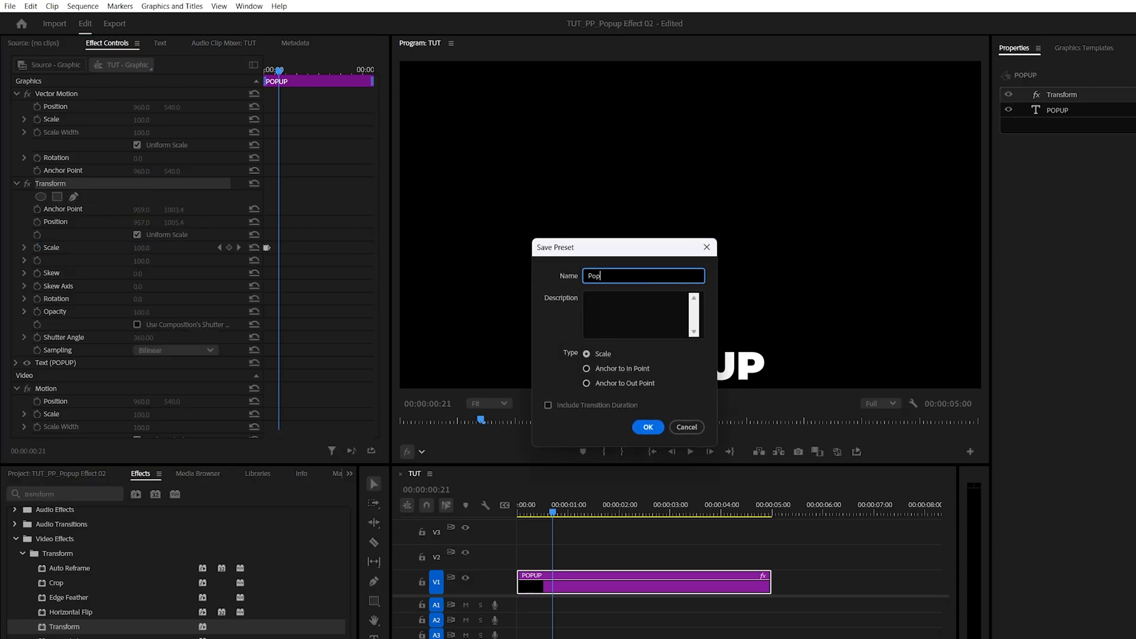
text(up)
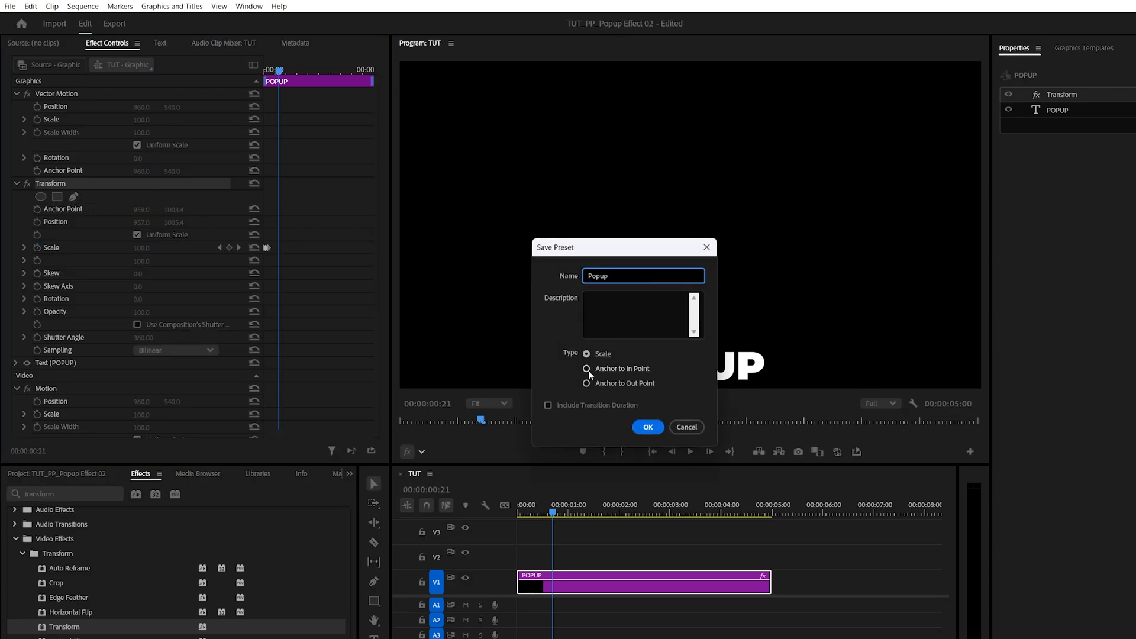
click(586, 368)
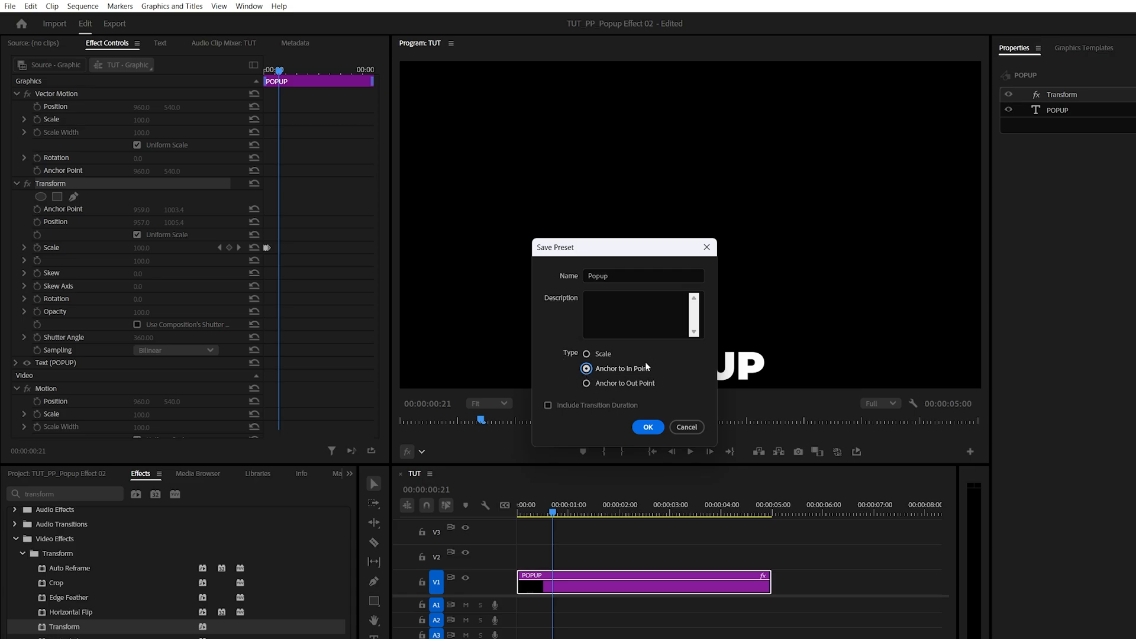
mouse_move(655, 380)
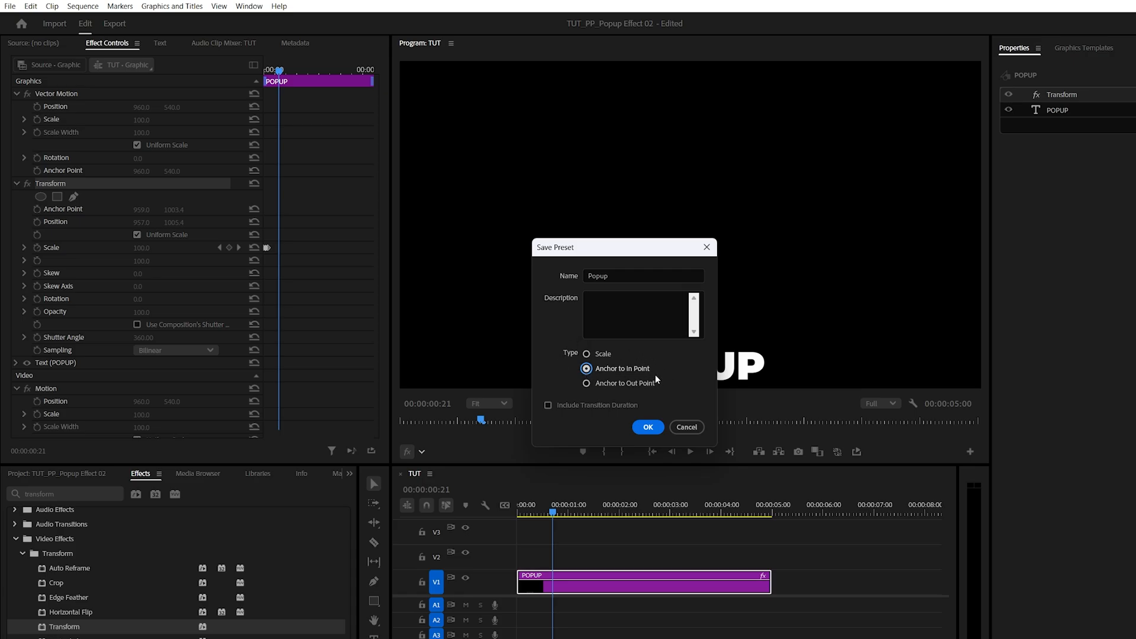
mouse_move(648, 427)
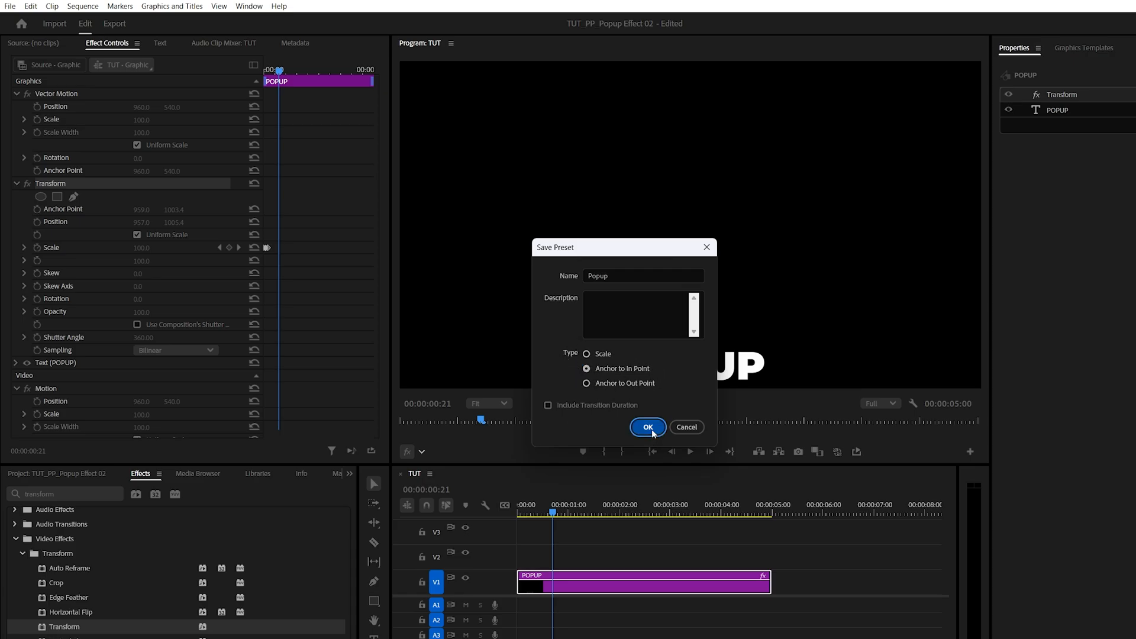
click(646, 427)
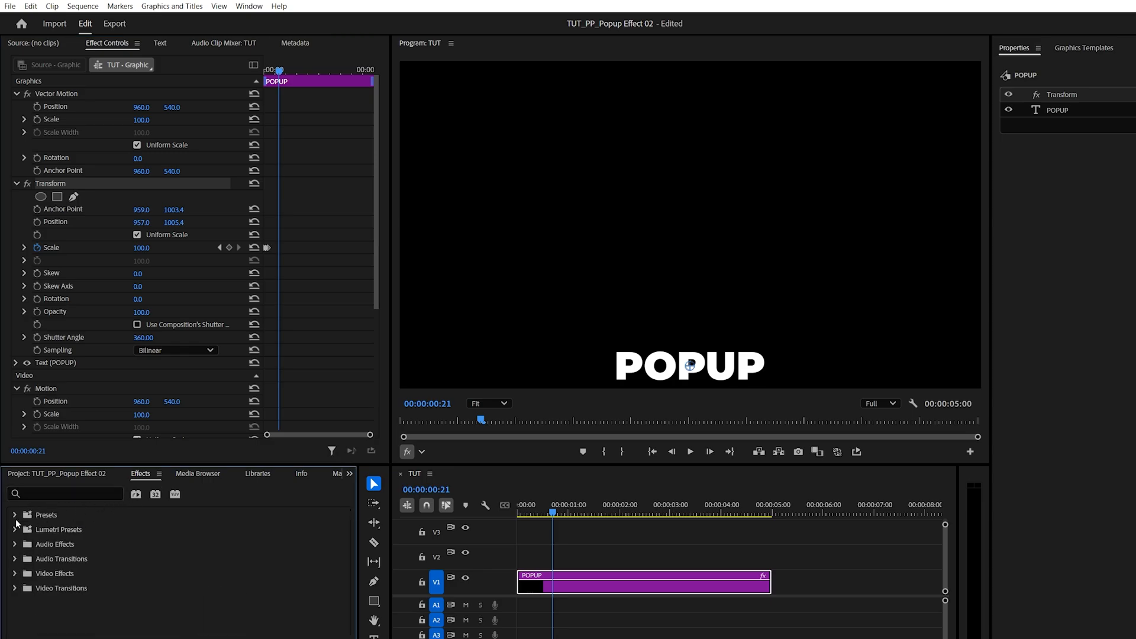
click(16, 514)
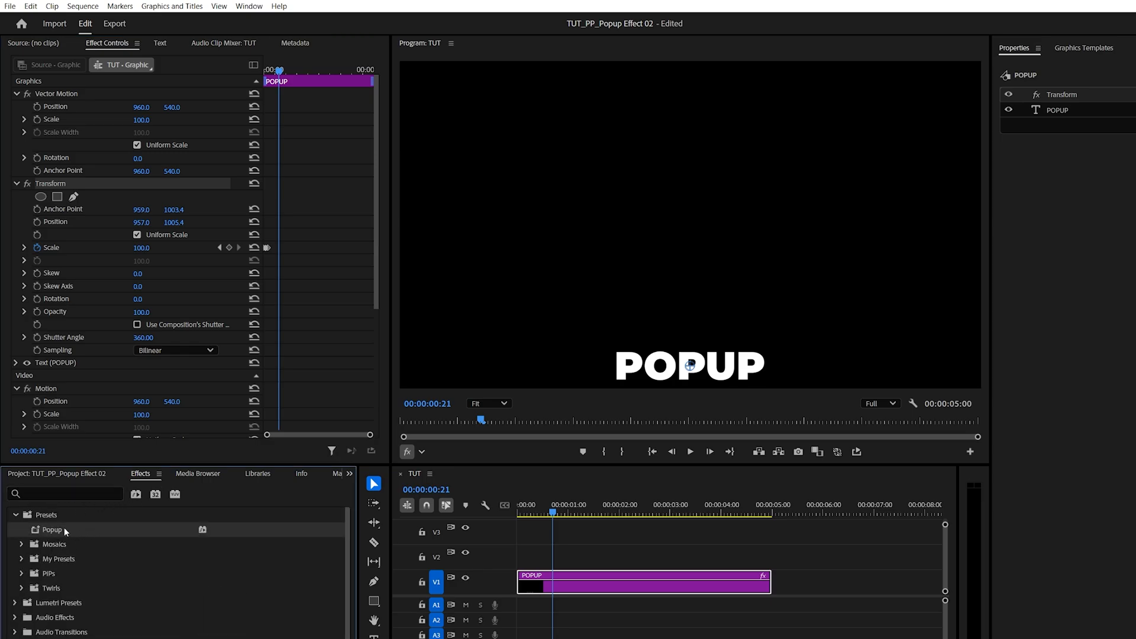